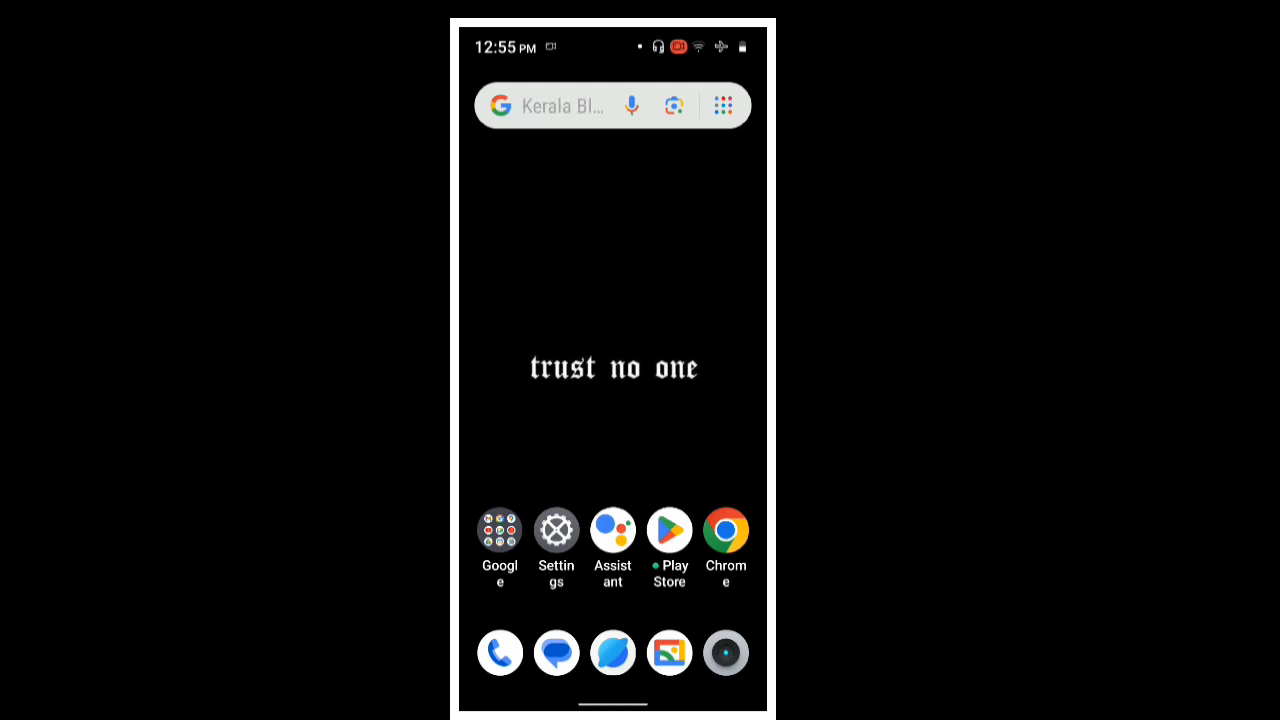
Navigate Settings to Apps & notifications and show all 70 apps, scrolling to YouTube
click(556, 530)
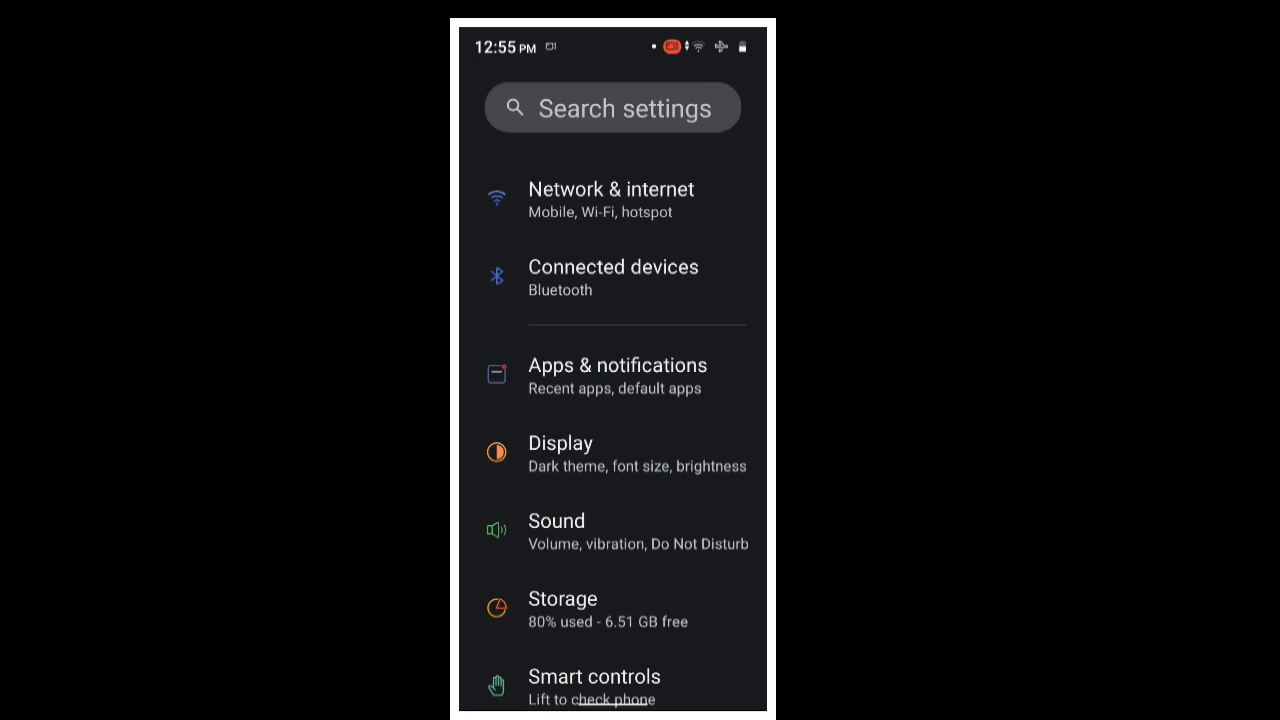
scroll(down, 3)
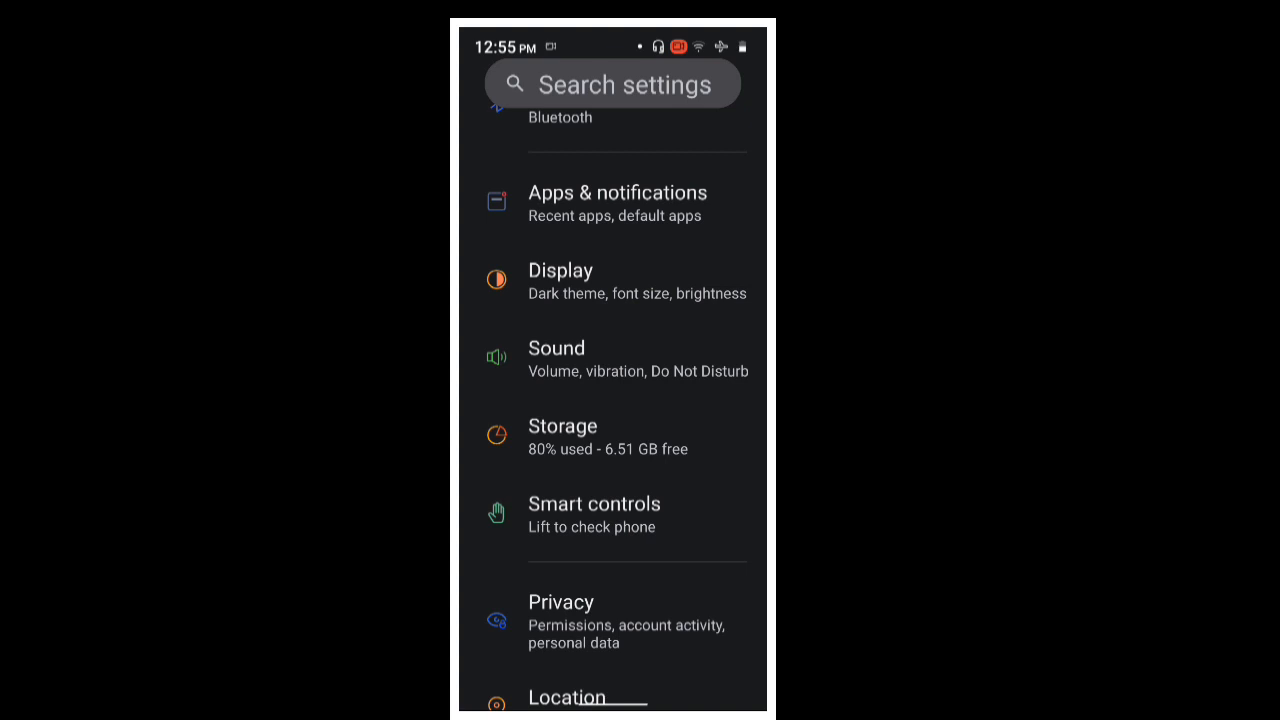
click(616, 202)
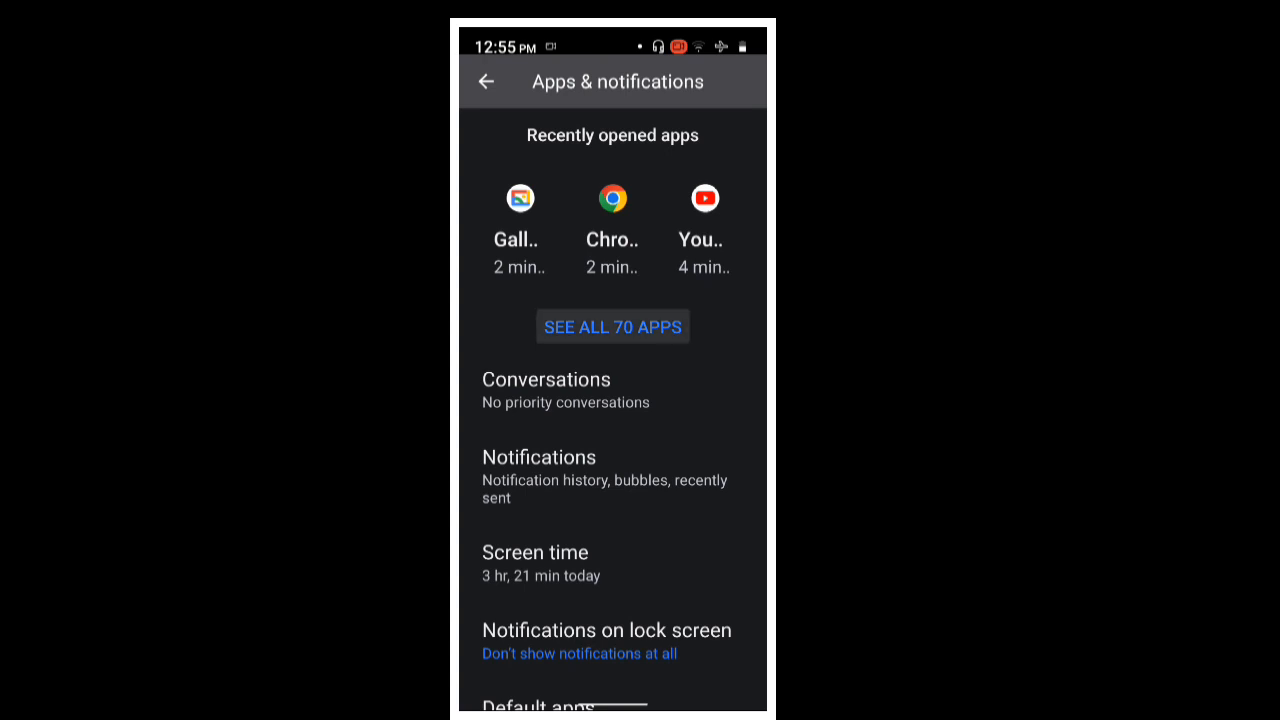
click(612, 326)
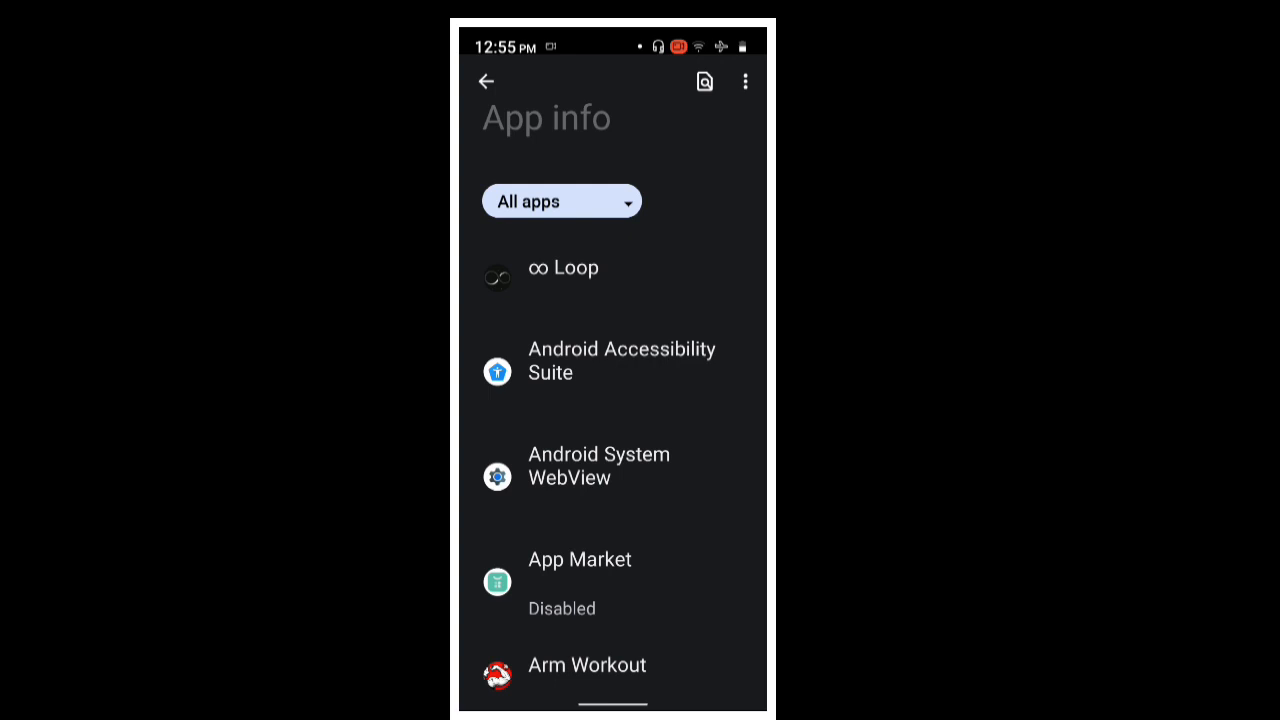
scroll(down, 3)
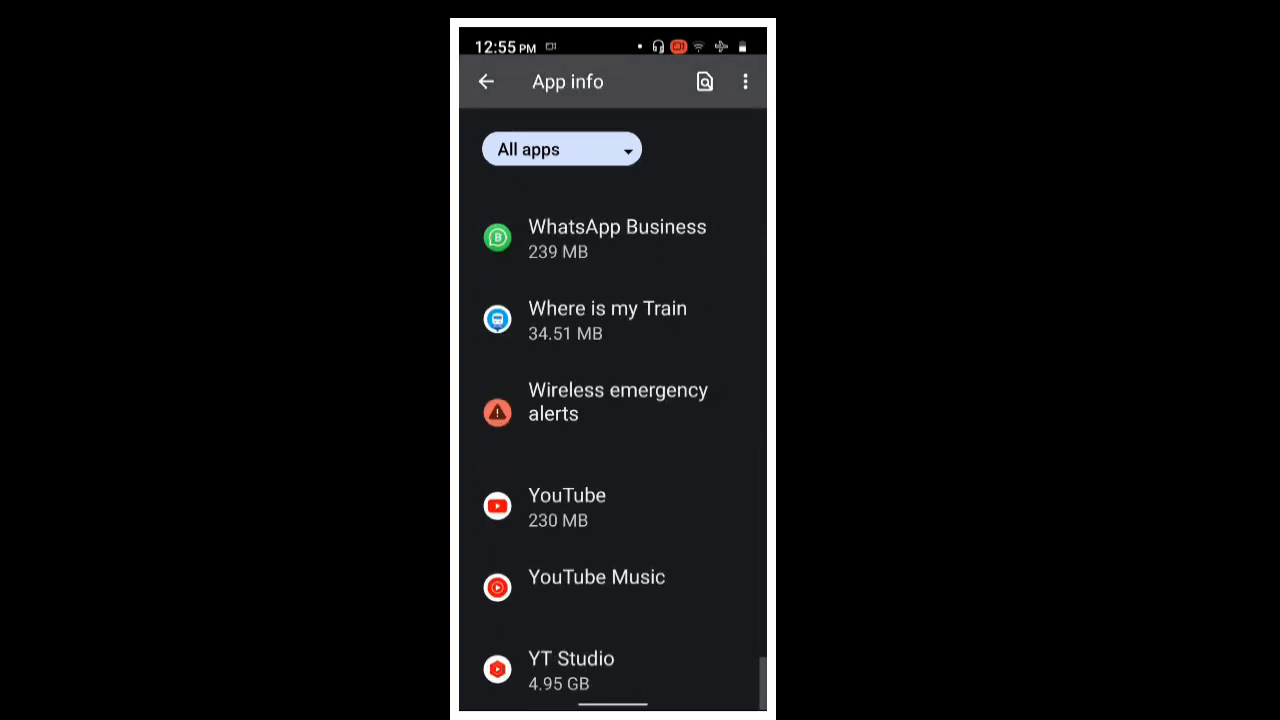
From YouTube's app info, clear its cache under Storage & cache, then force-stop and confirm OK
click(568, 496)
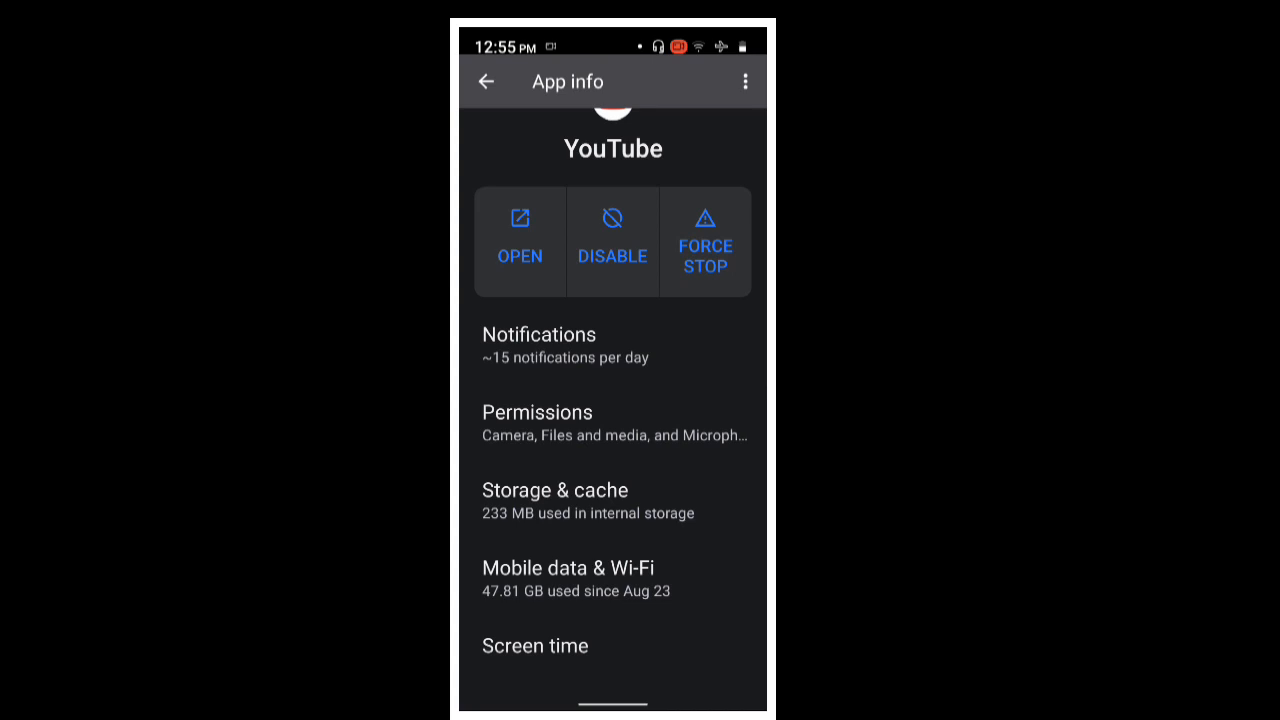
click(556, 500)
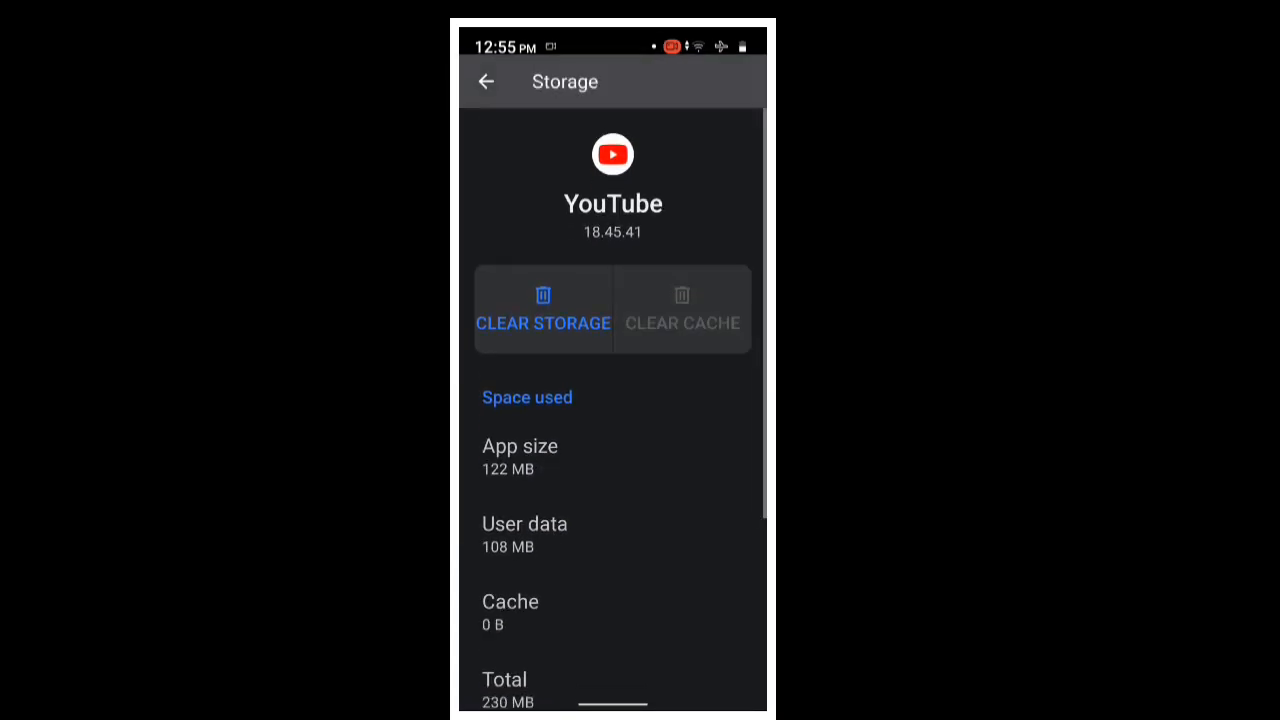
click(486, 80)
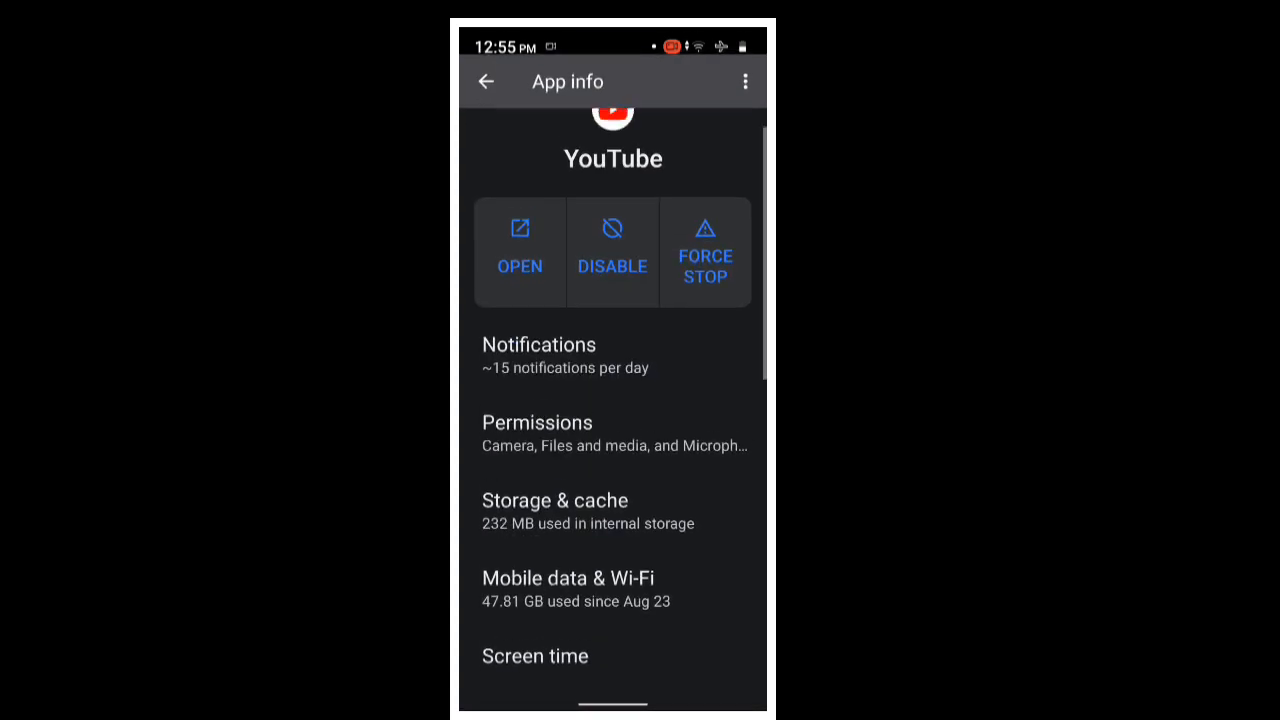
click(704, 252)
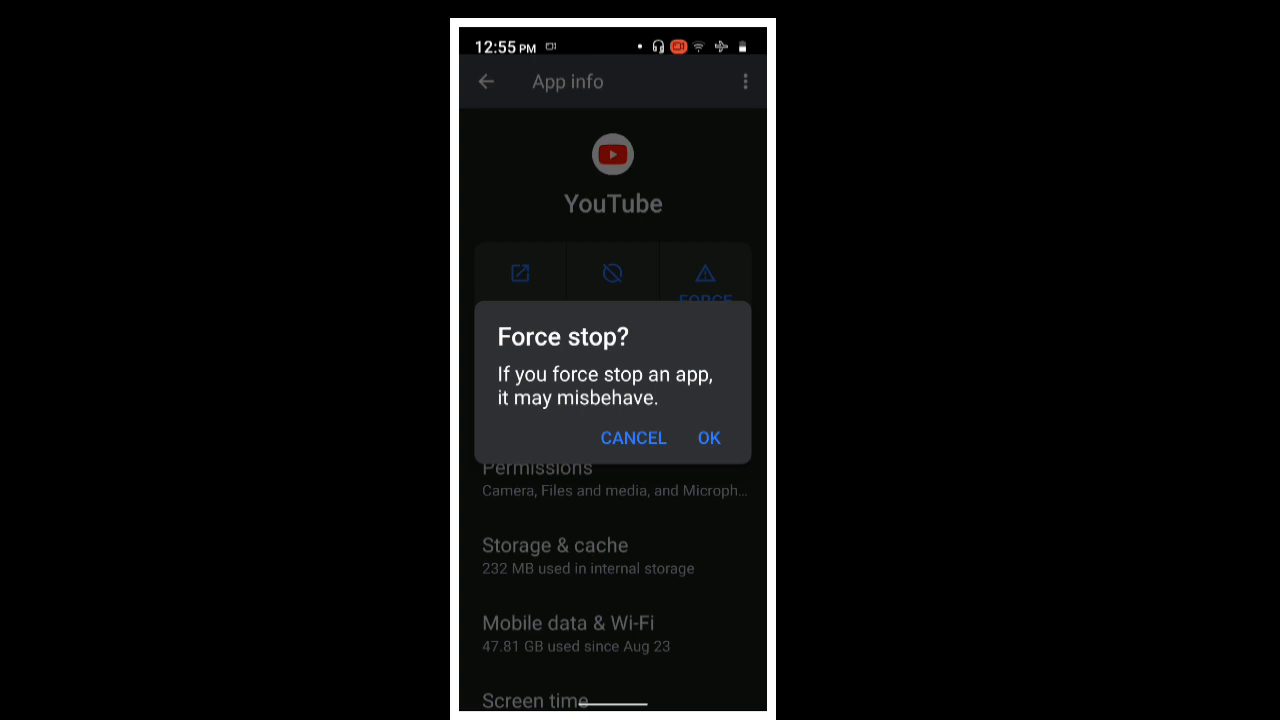
click(708, 438)
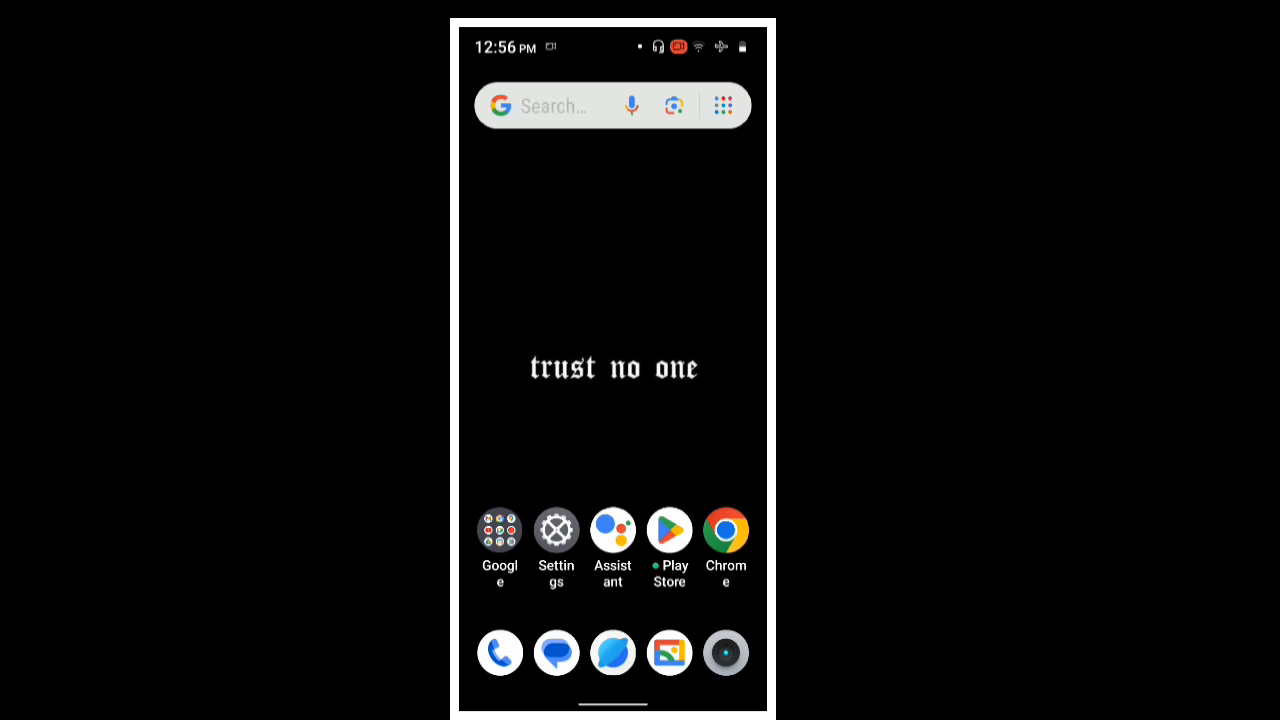
In Chrome, enter youtube.com in the address bar and load the YouTube homepage
click(724, 530)
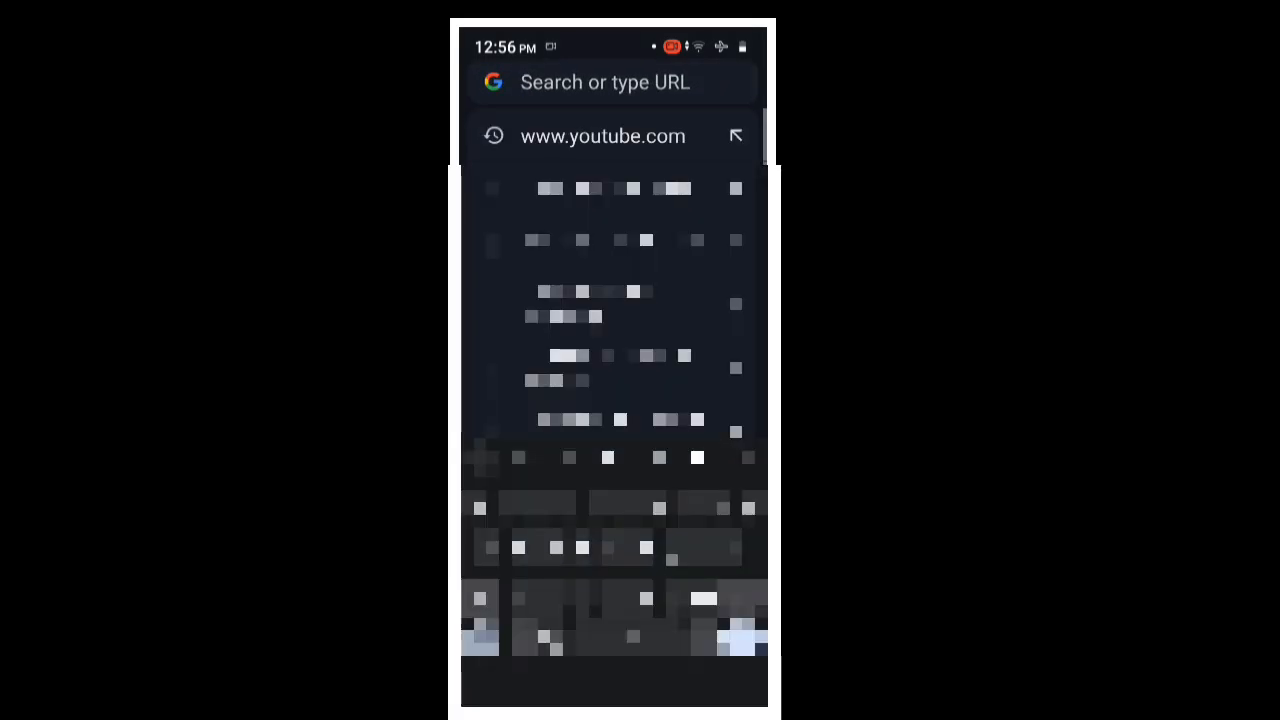
text(youtube.com)
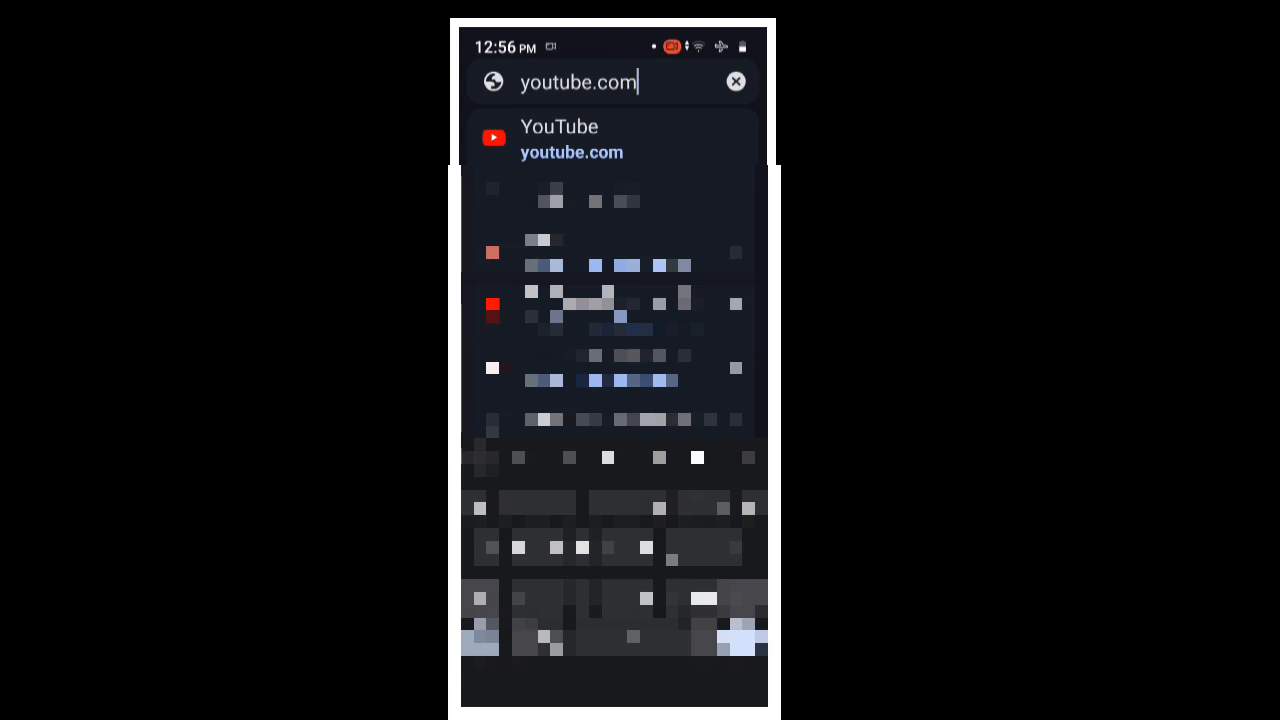
click(560, 140)
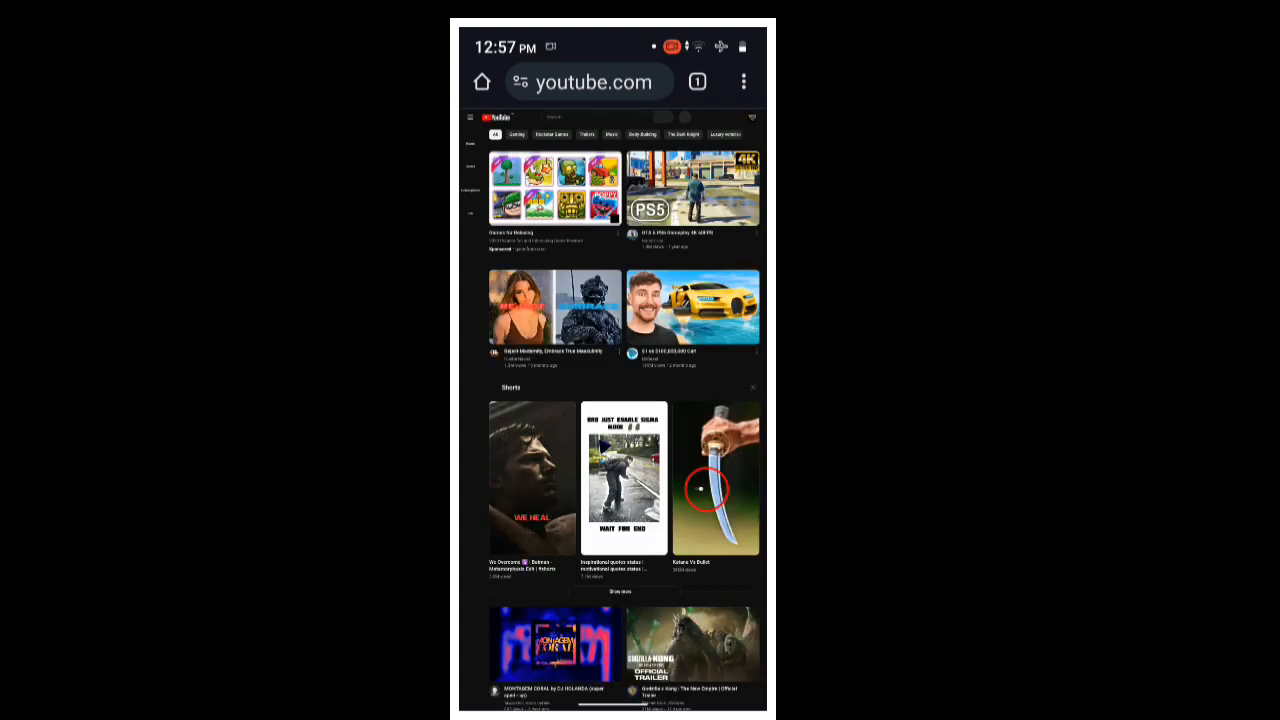
scroll(down, 3)
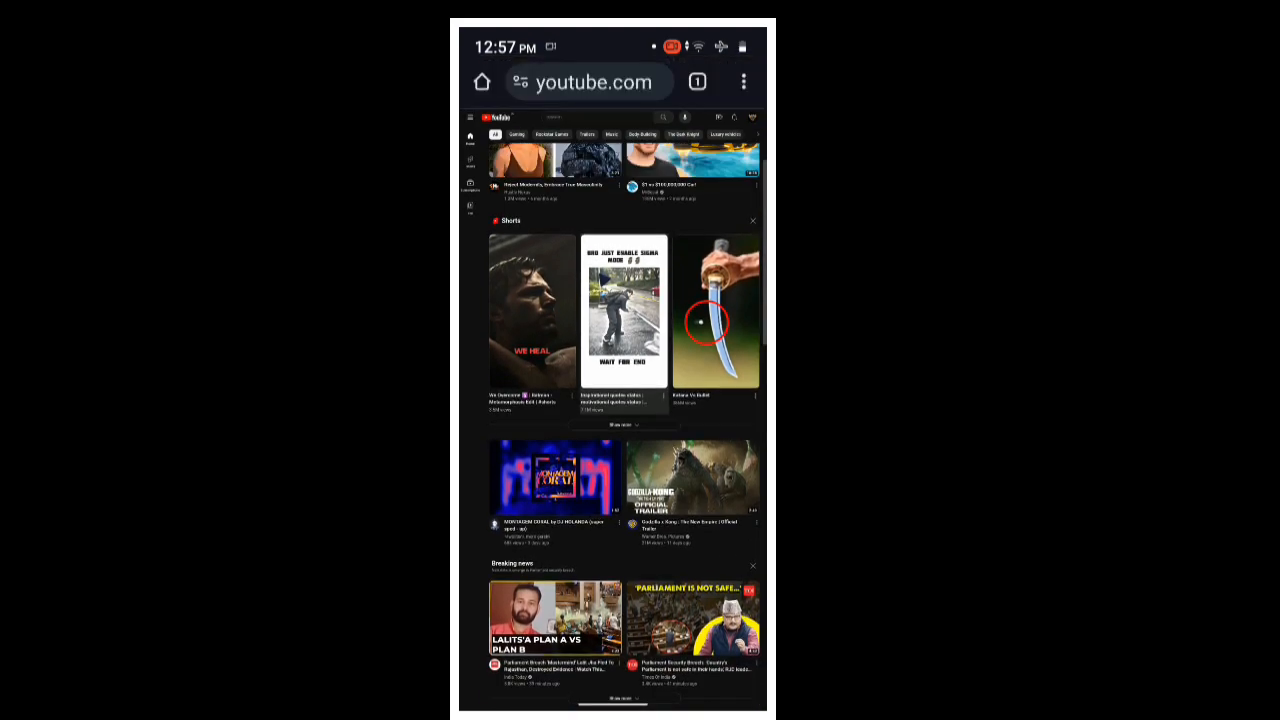
scroll(down, 3)
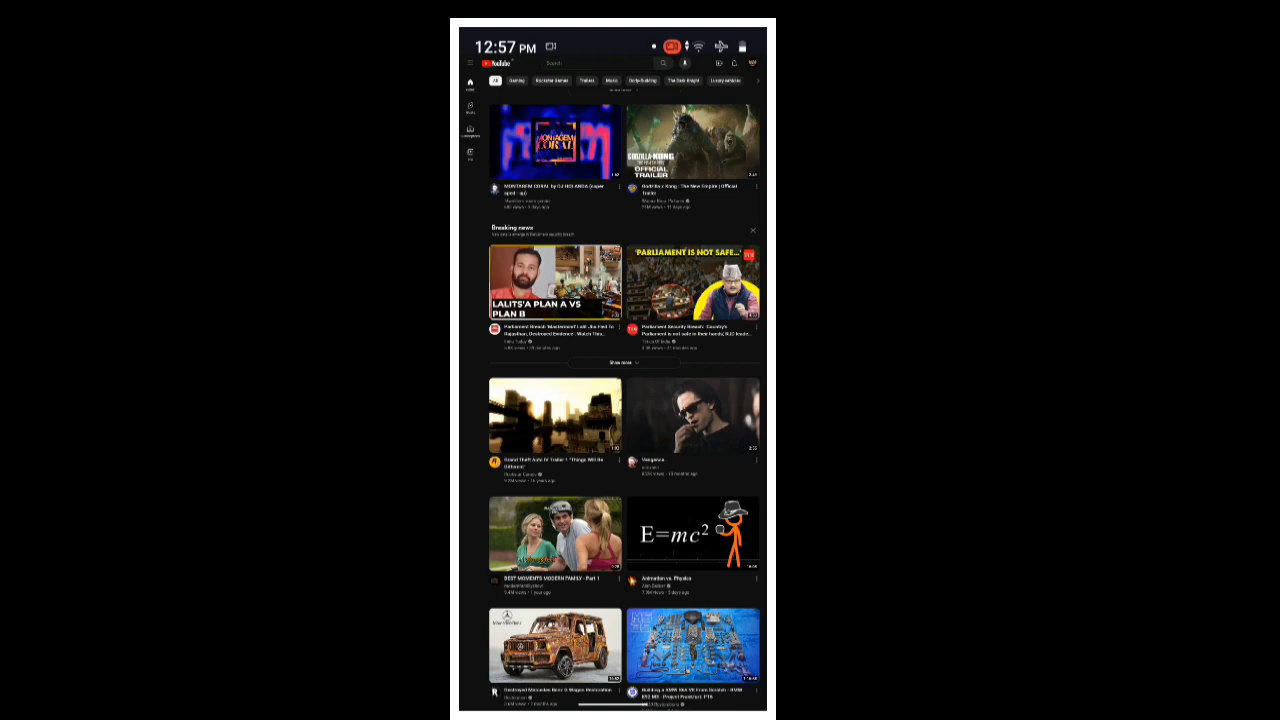
scroll(down, 3)
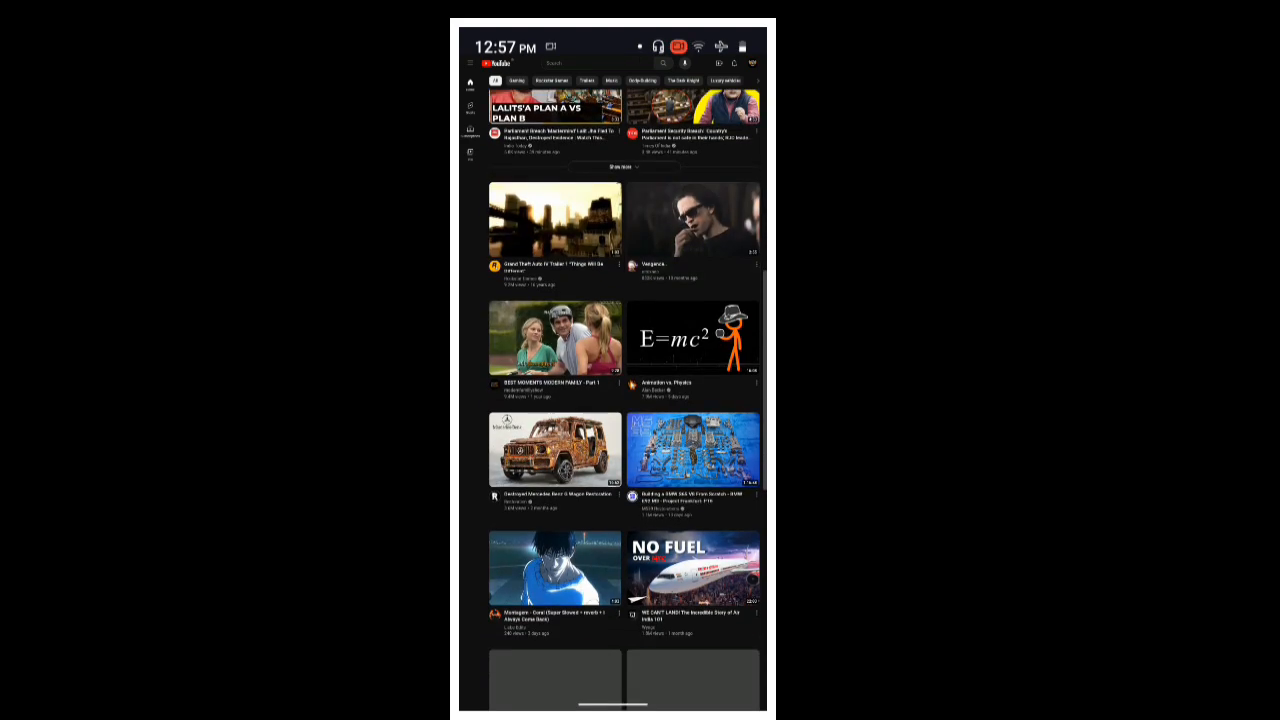